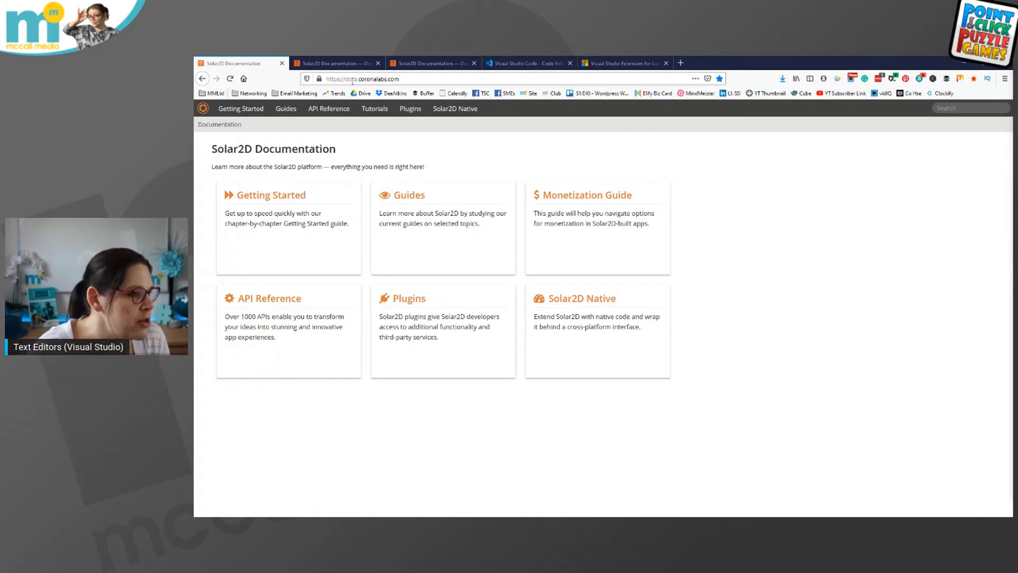
Open the Getting Started guide listing chapters 1–8 and demo projects like Flappy Bird Template
left_click(357, 79)
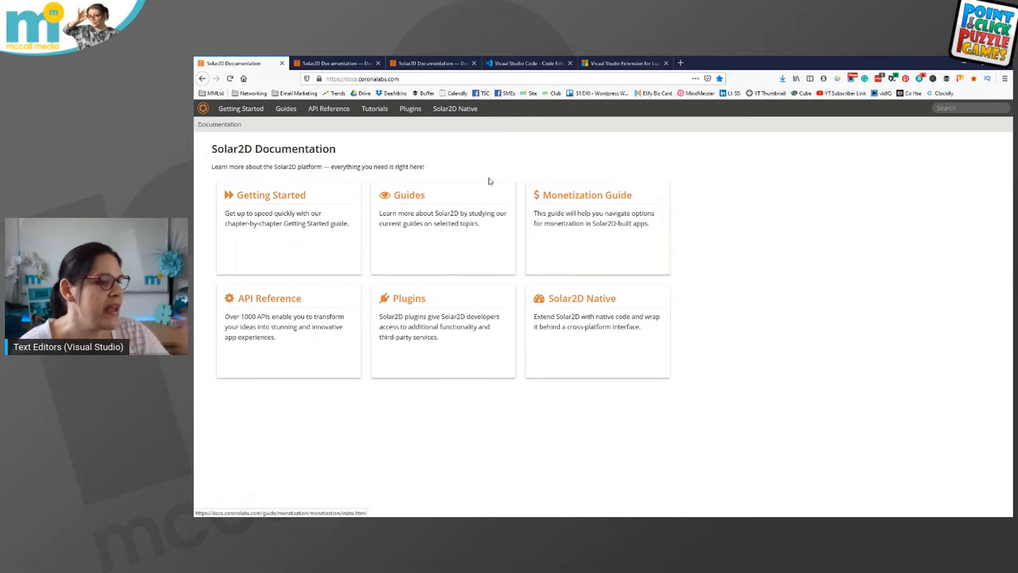
mouse_move(289, 203)
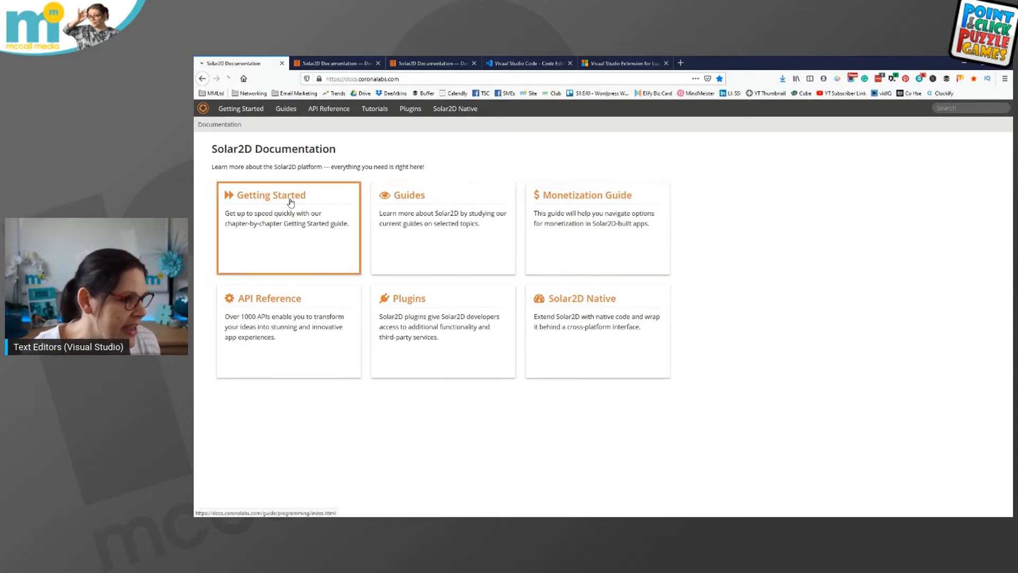
left_click(271, 195)
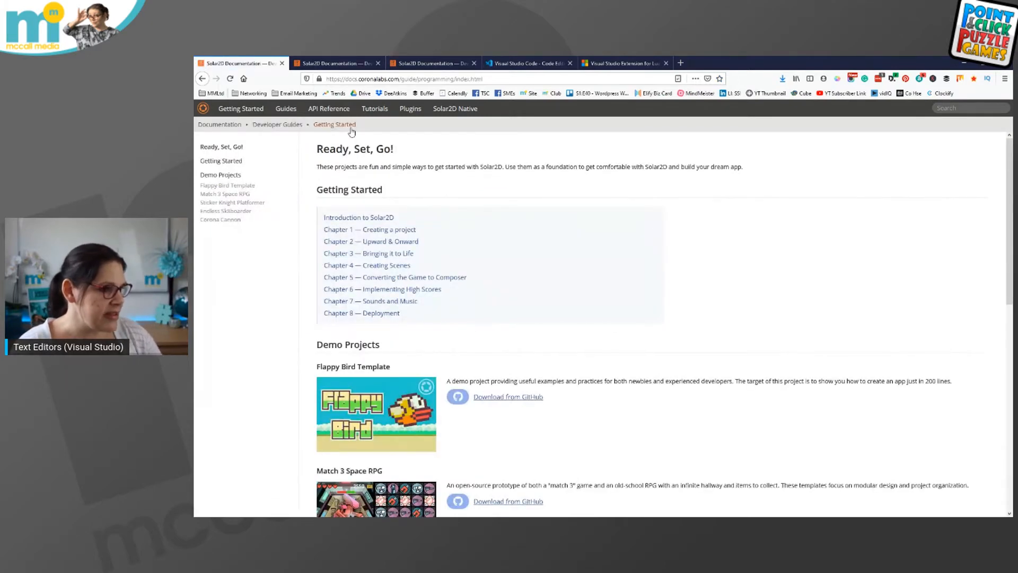
mouse_move(383, 245)
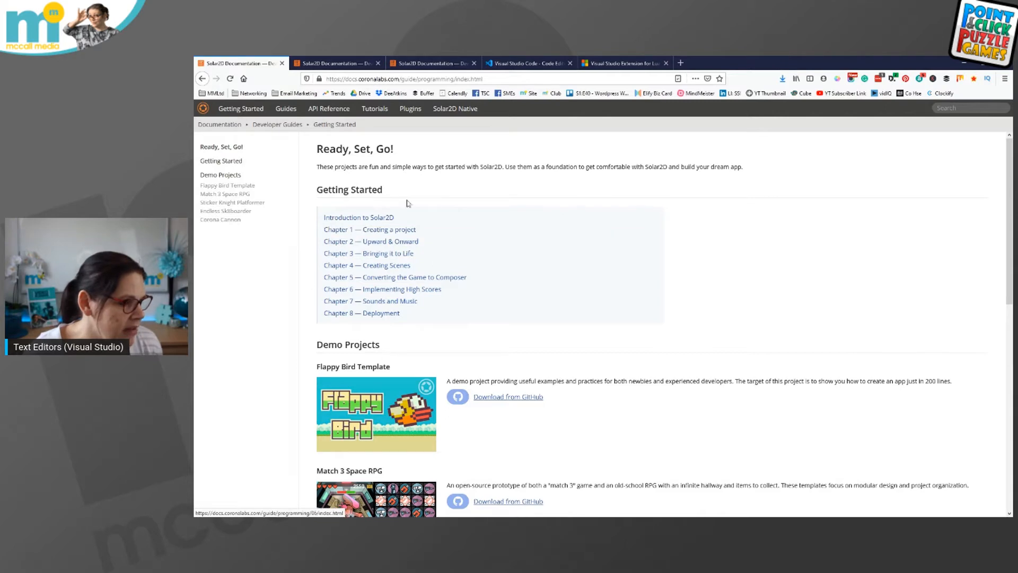
mouse_move(319, 219)
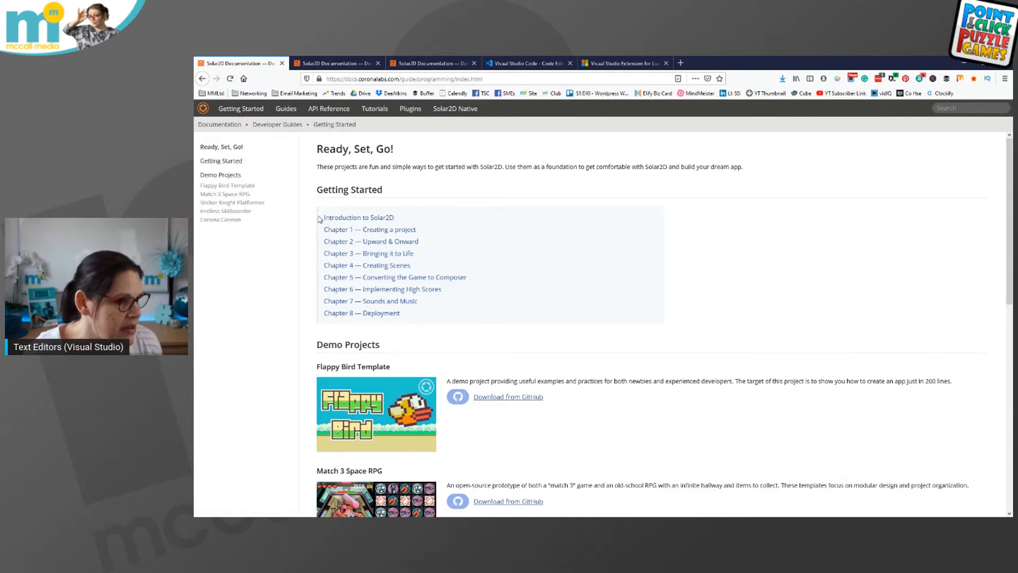
mouse_move(358, 218)
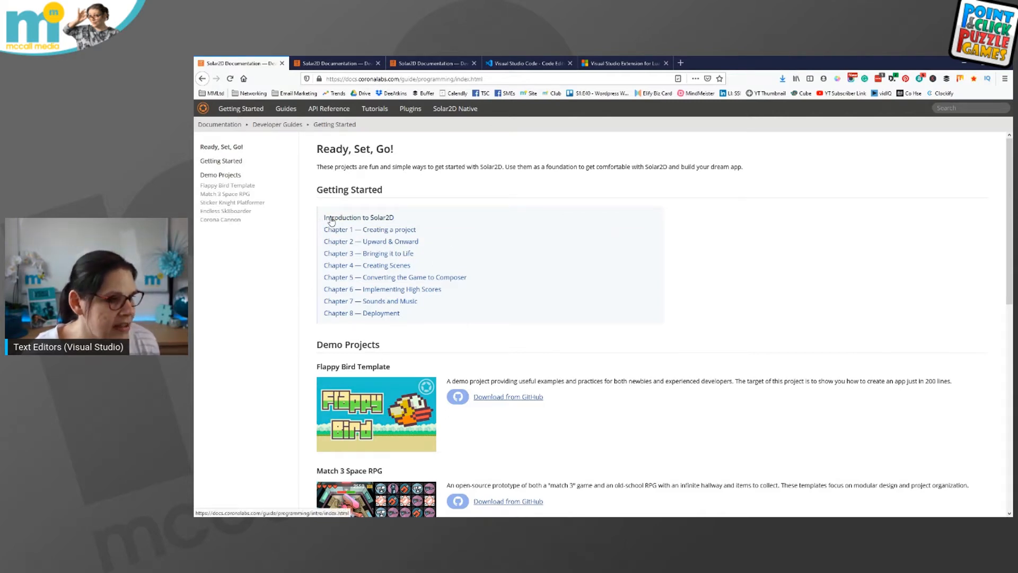
mouse_move(379, 234)
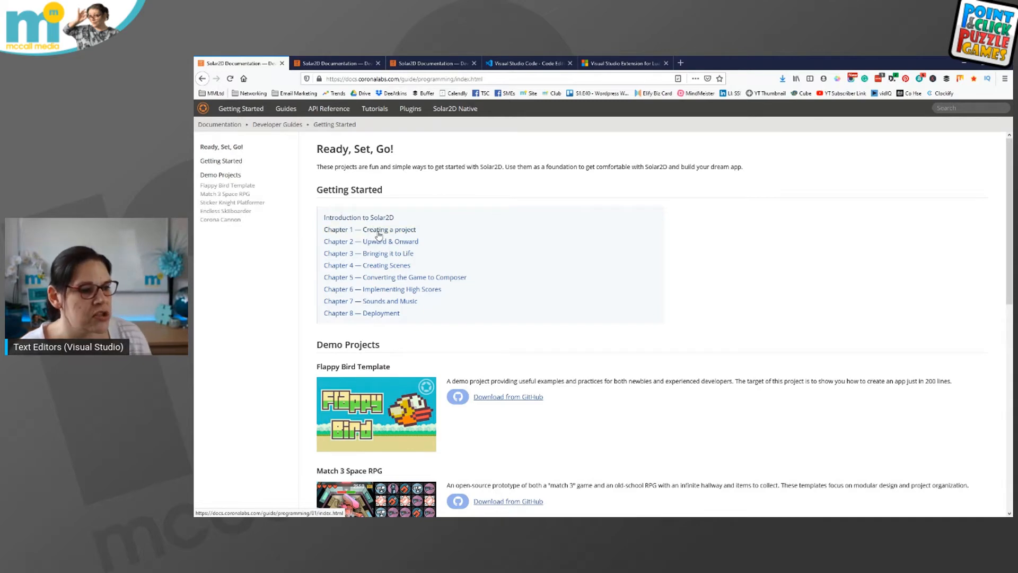
Open 'Chapter 1 — Creating a project' and scroll to its recommended Text Editors table
left_click(370, 229)
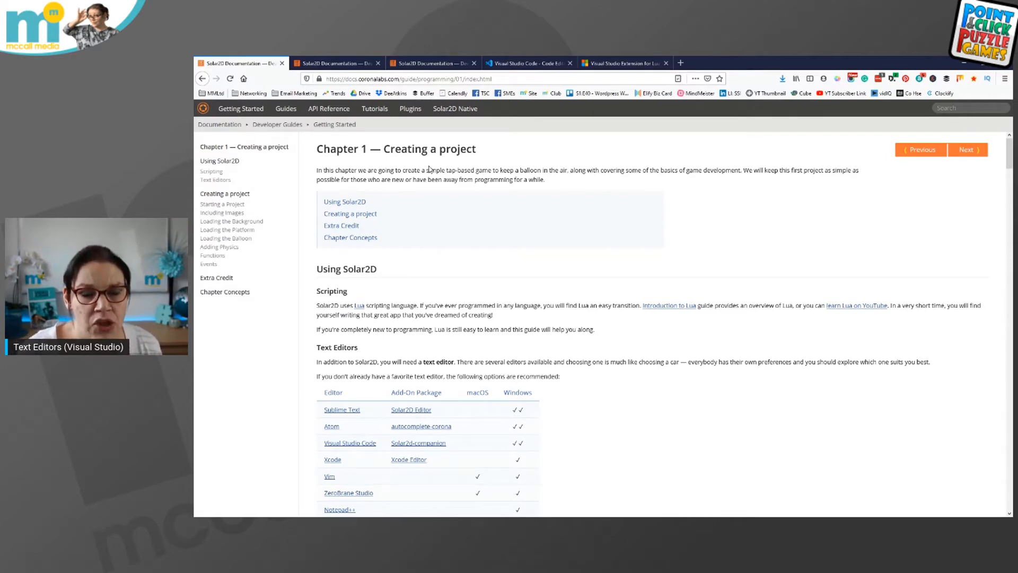
mouse_move(594, 281)
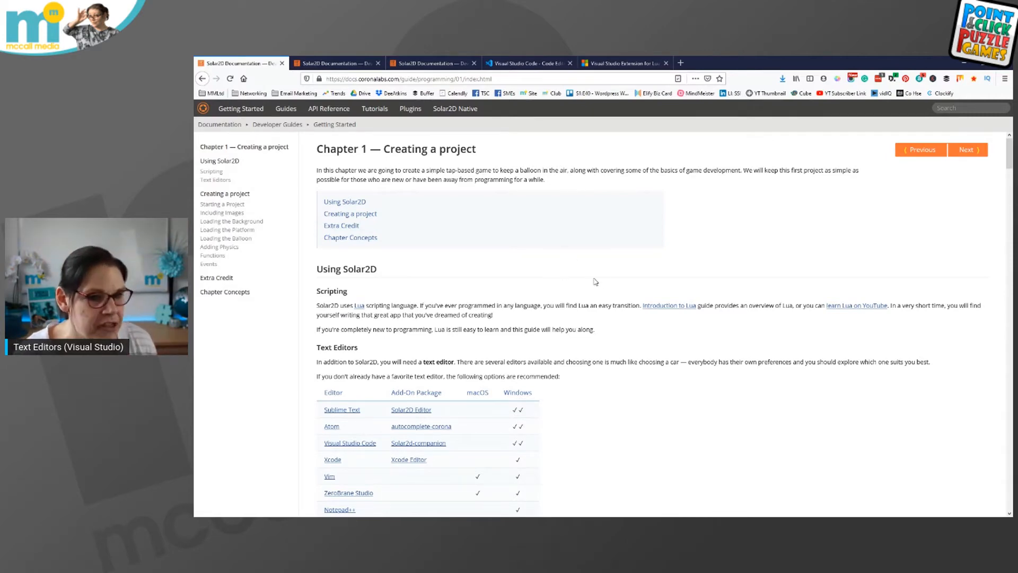
scroll("down", 3)
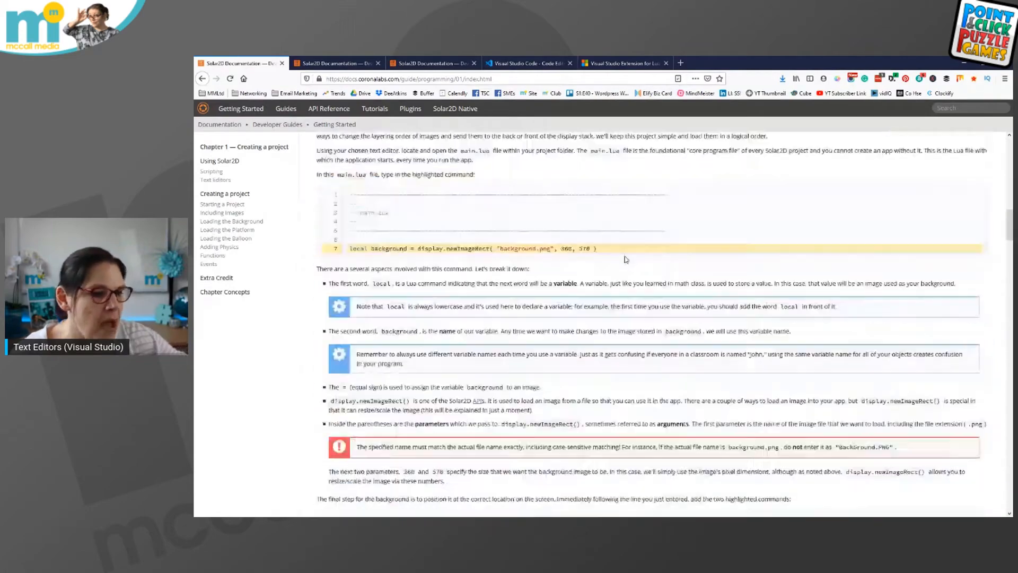
scroll("down", 3)
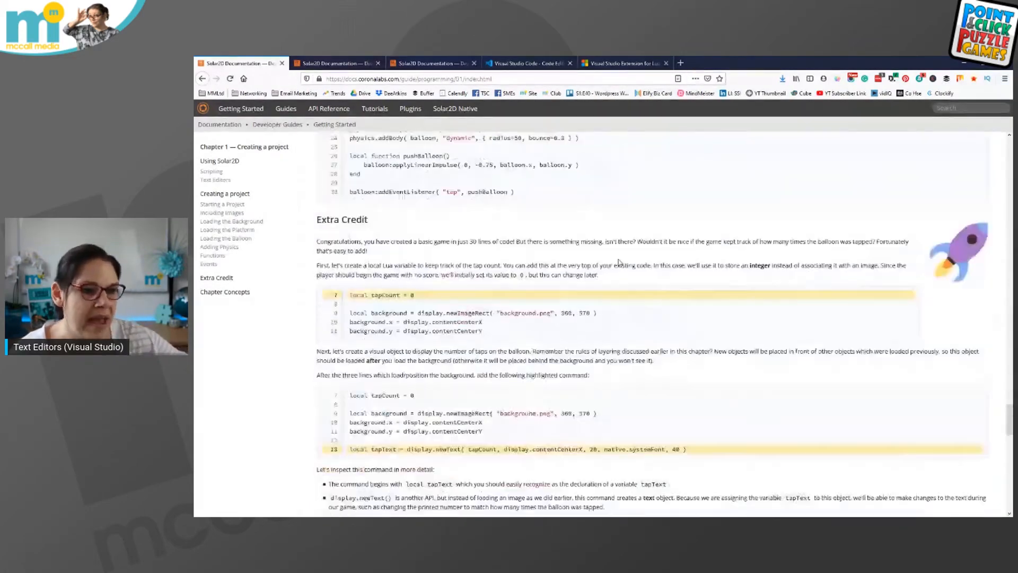
scroll("down", 3)
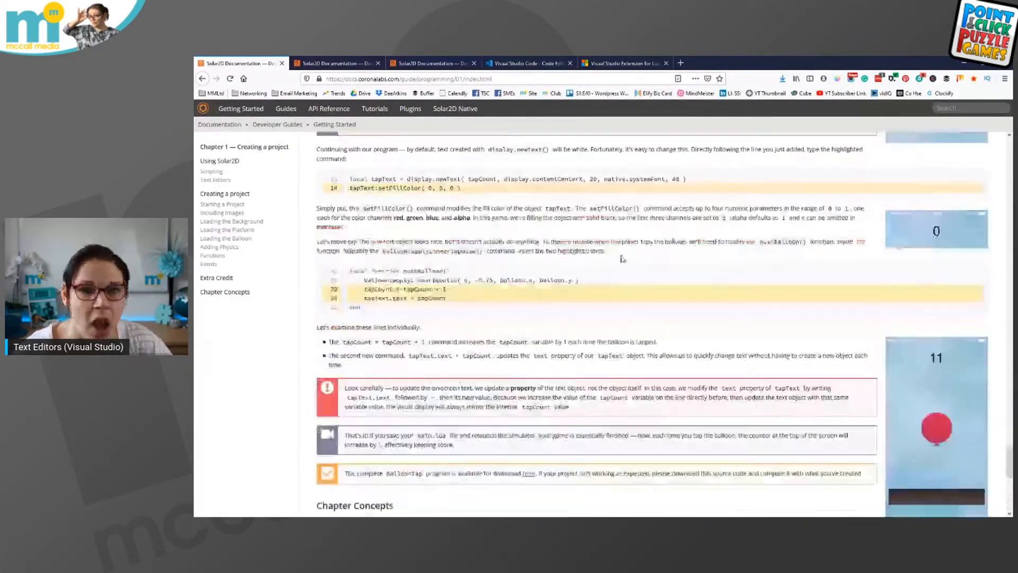
scroll("up", 3)
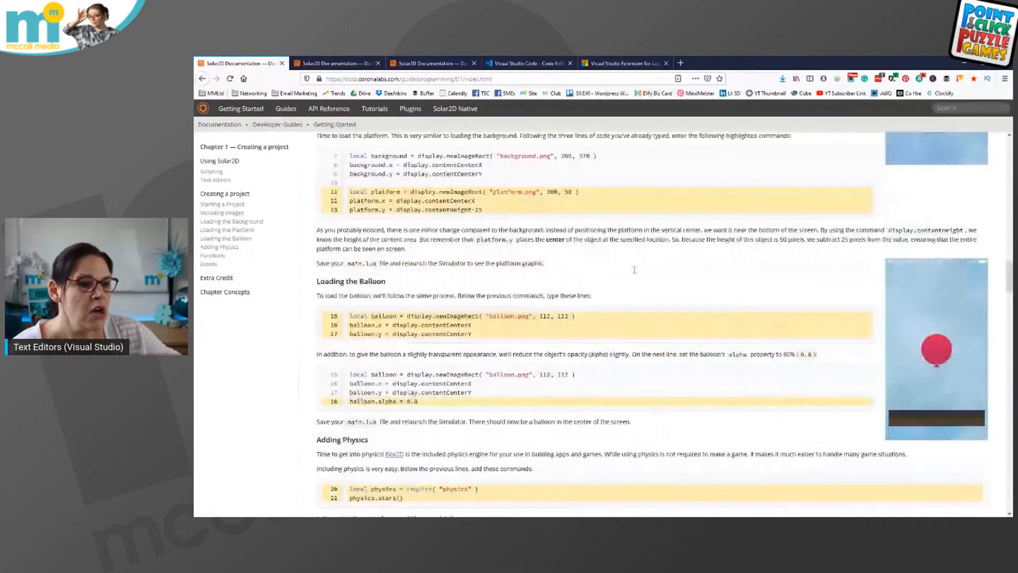
scroll("up", 3)
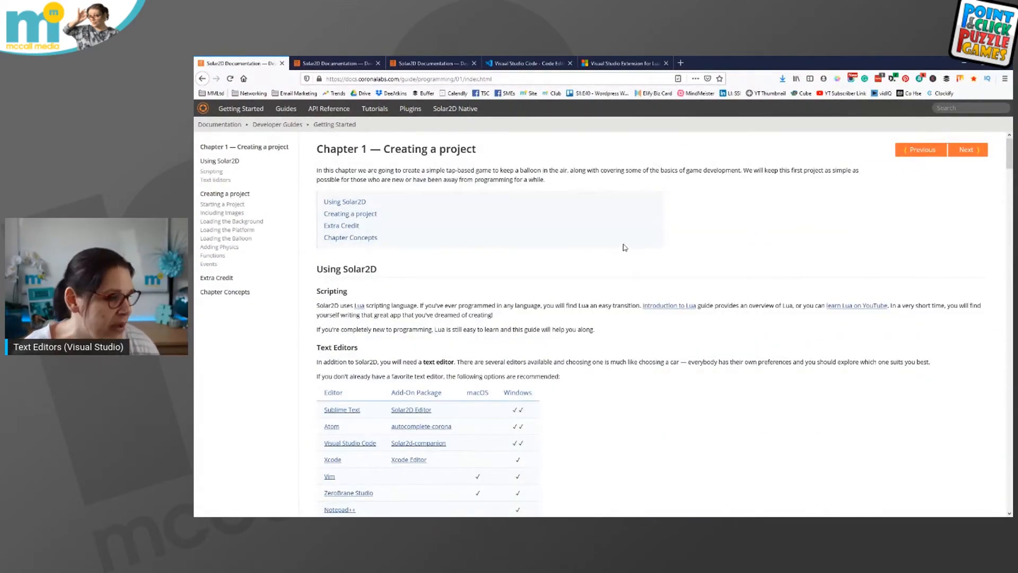
scroll("down", 3)
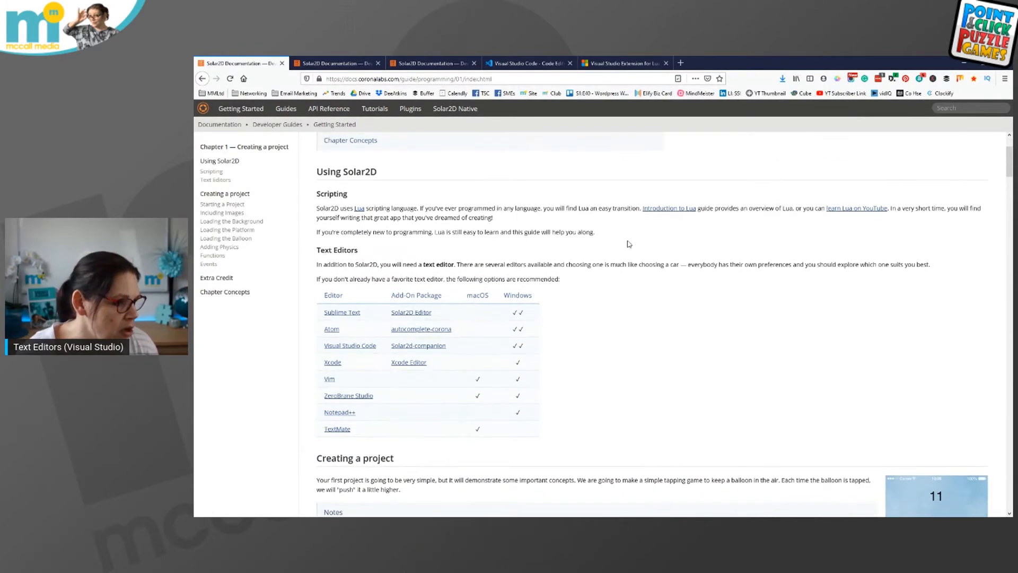
double_click(346, 171)
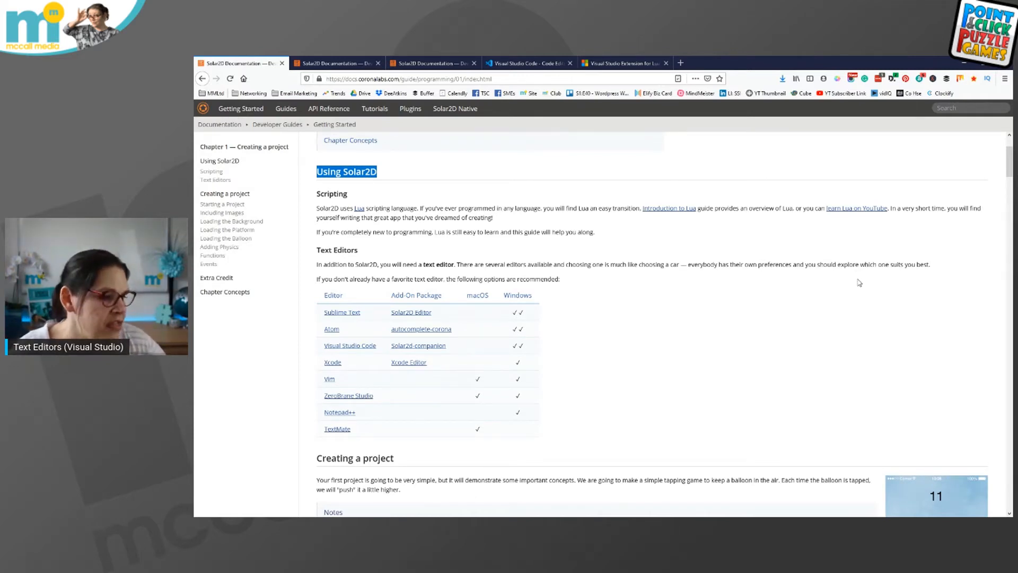
mouse_move(977, 328)
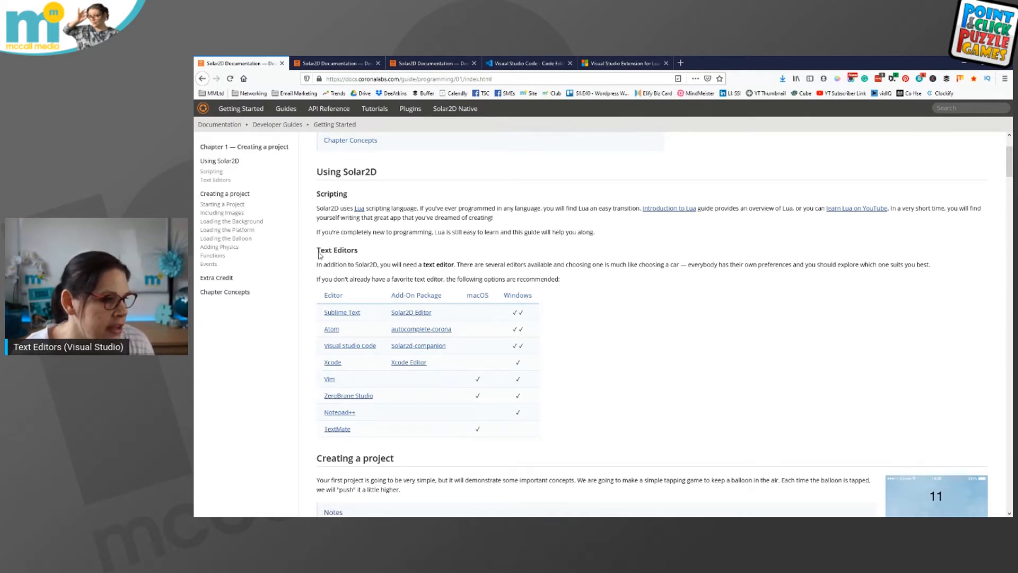
double_click(337, 249)
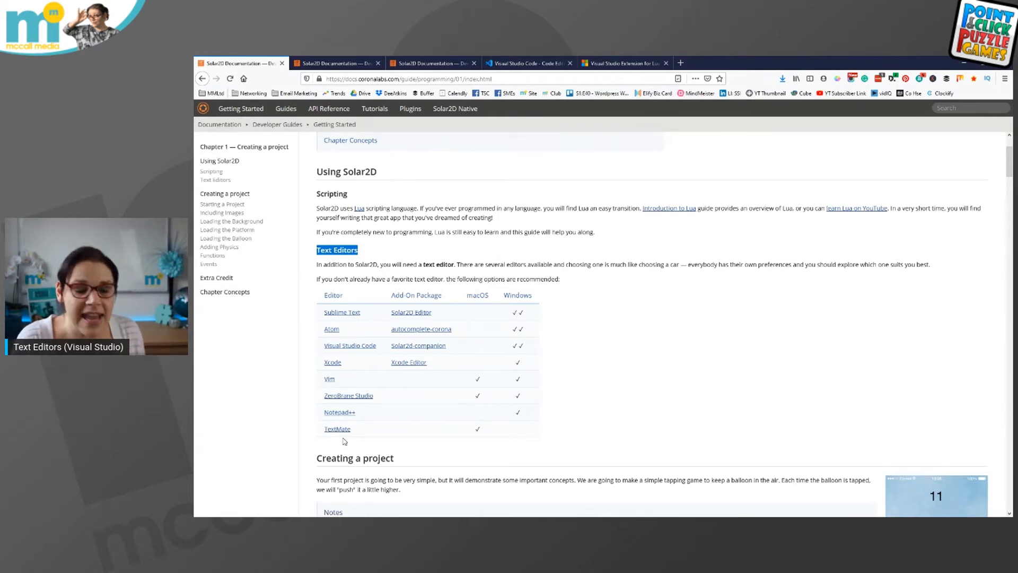
mouse_move(350, 345)
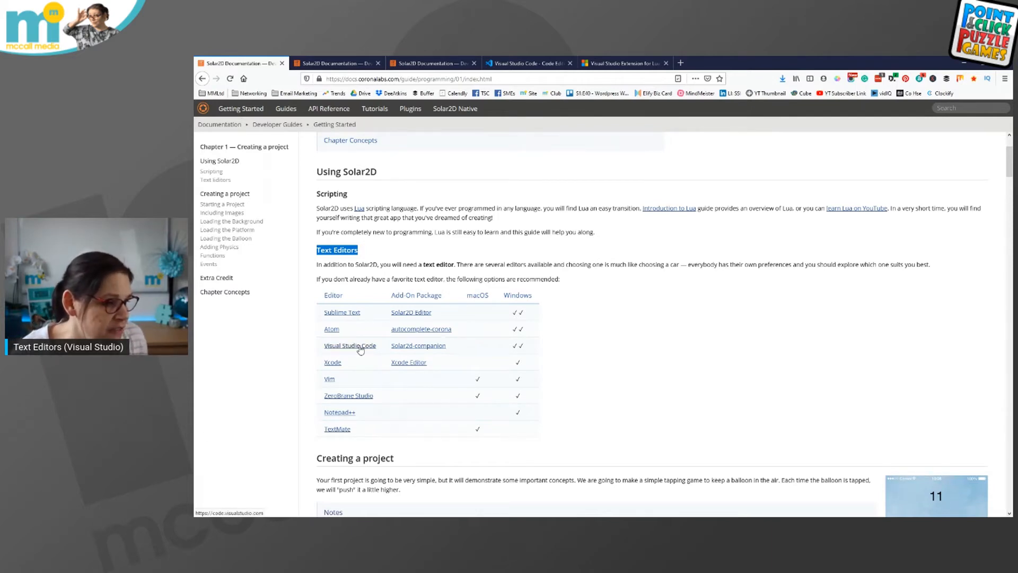
View code.visualstudio.com from the editors table, then return to the Solar2D chapter
left_click(349, 345)
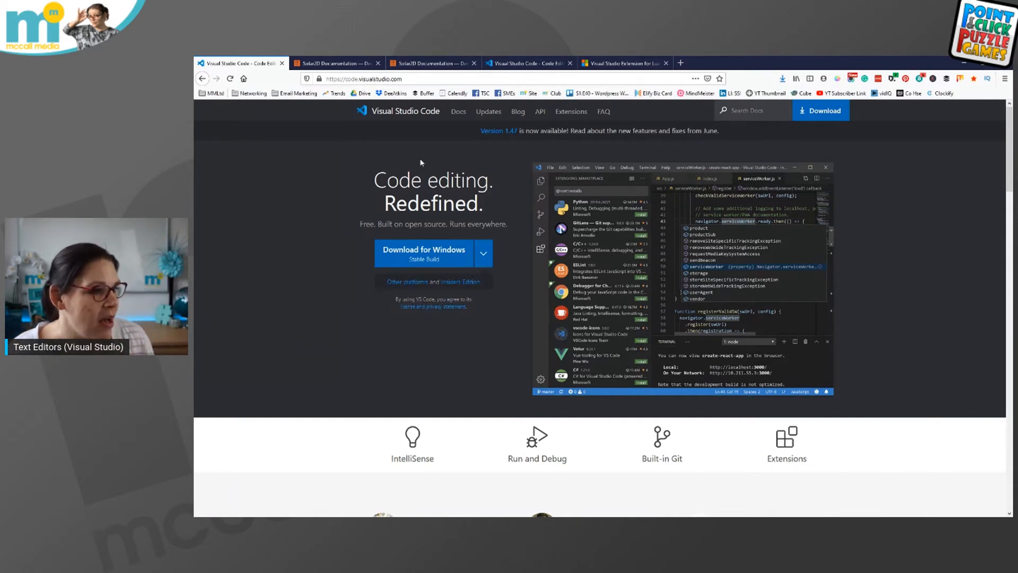
left_click(364, 78)
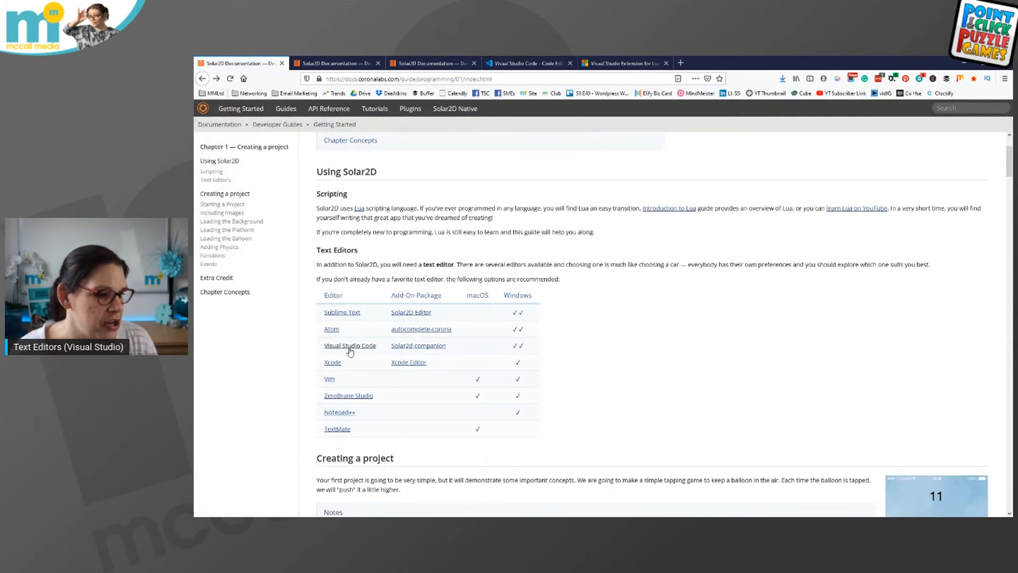
mouse_move(350, 345)
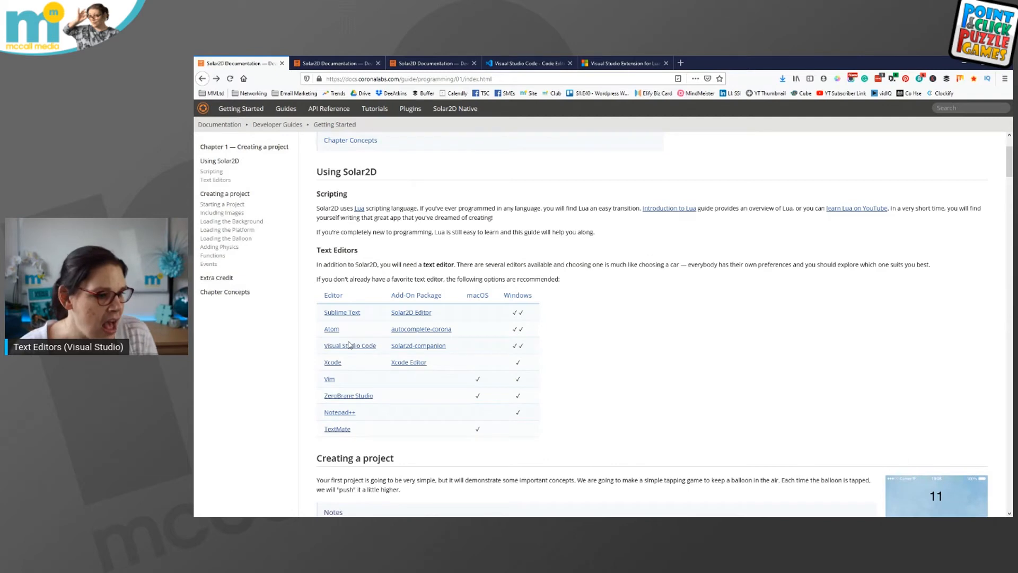
mouse_move(319, 356)
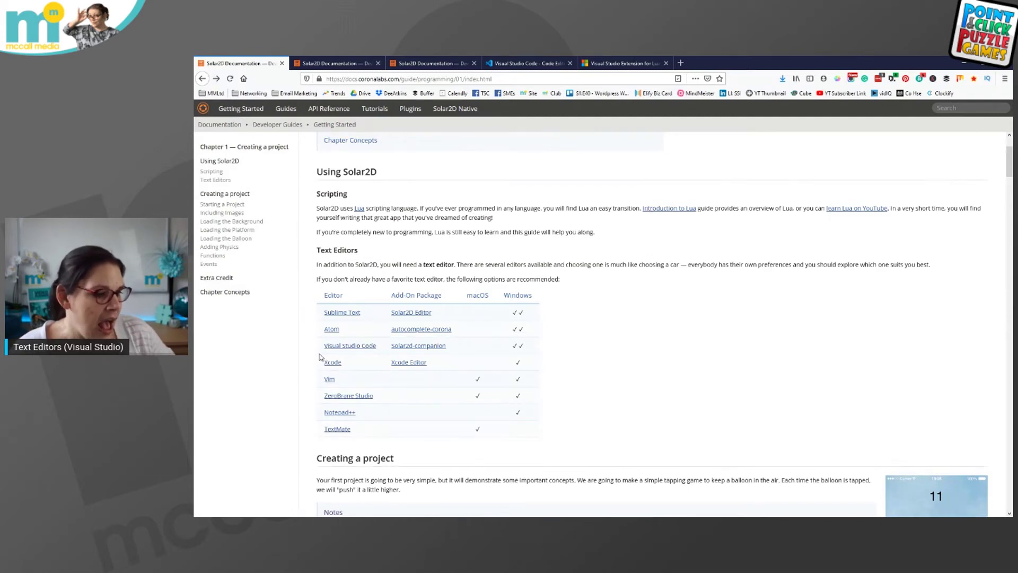
mouse_move(382, 289)
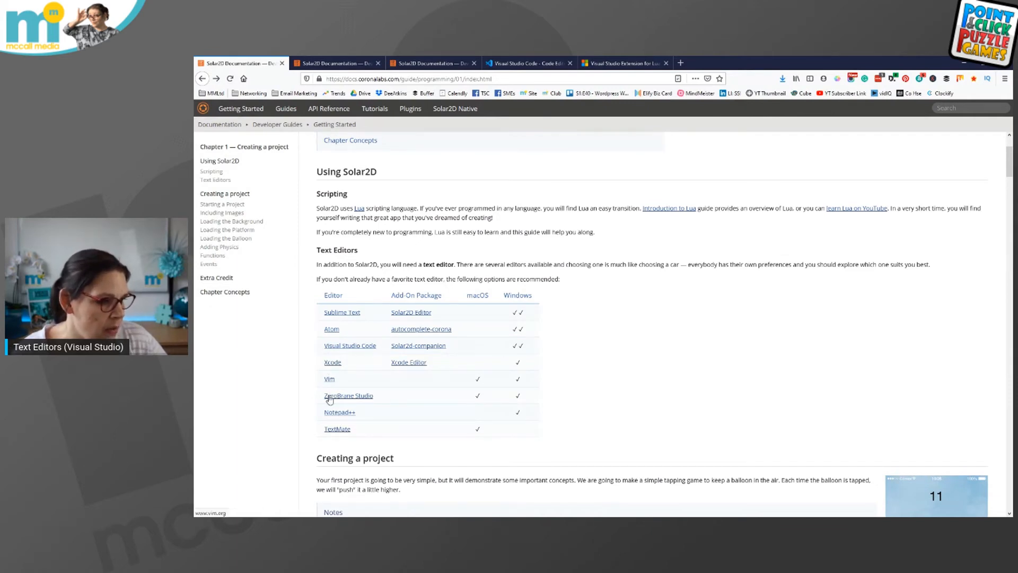
mouse_move(348, 395)
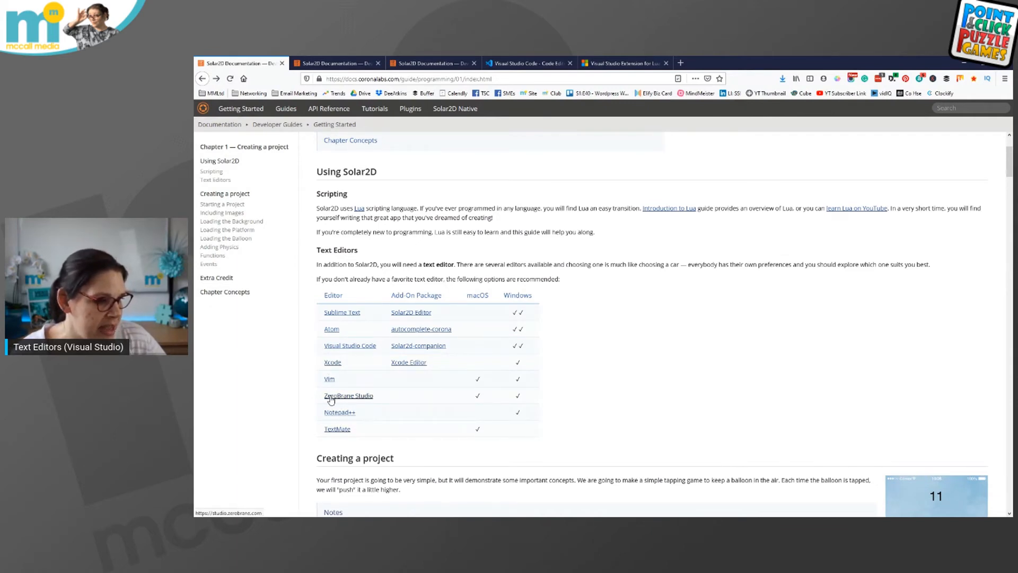
mouse_move(457, 401)
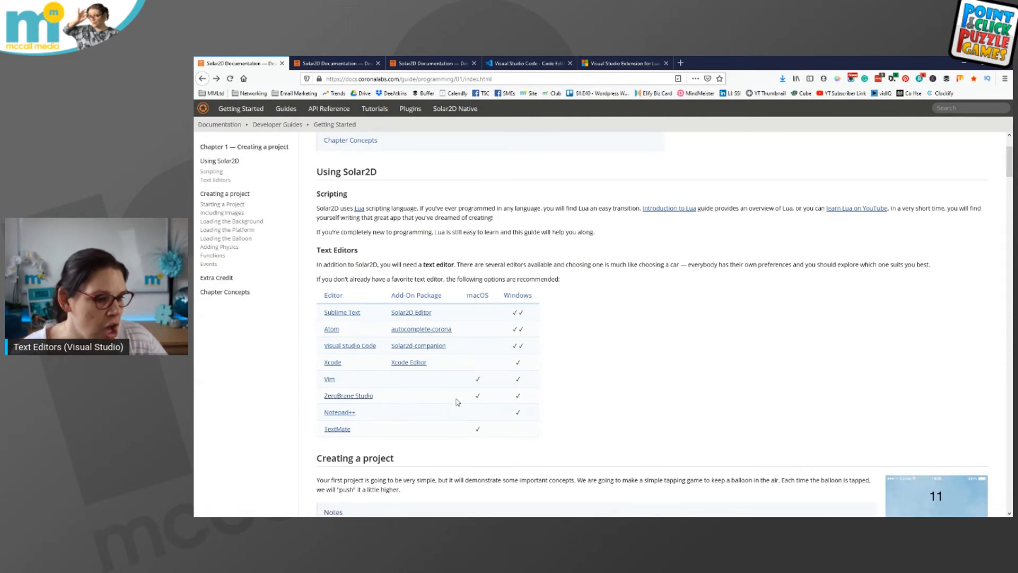
mouse_move(523, 397)
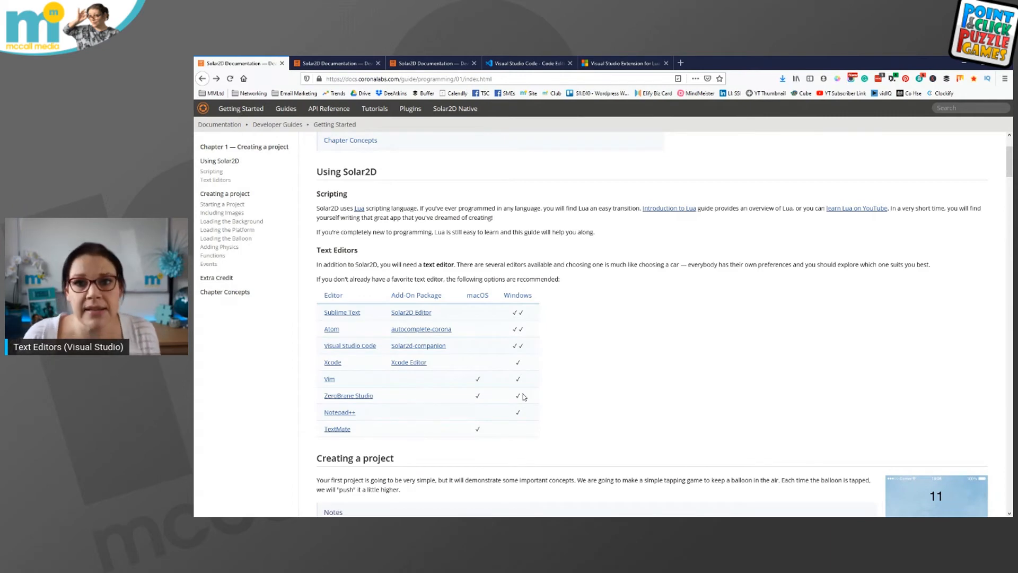
mouse_move(584, 317)
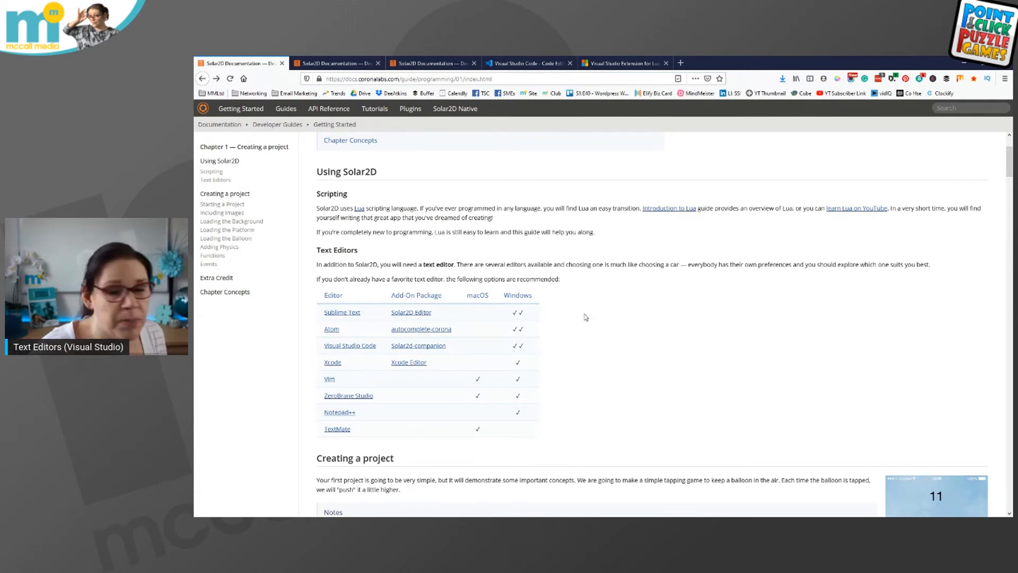
mouse_move(587, 309)
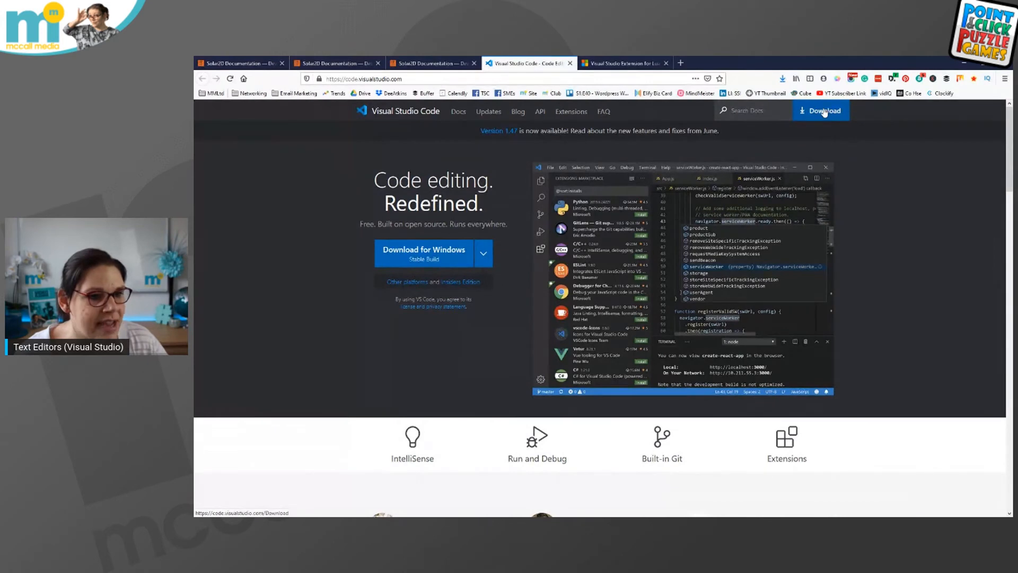
Go to the VS Code download page and choose the Windows installer
left_click(820, 110)
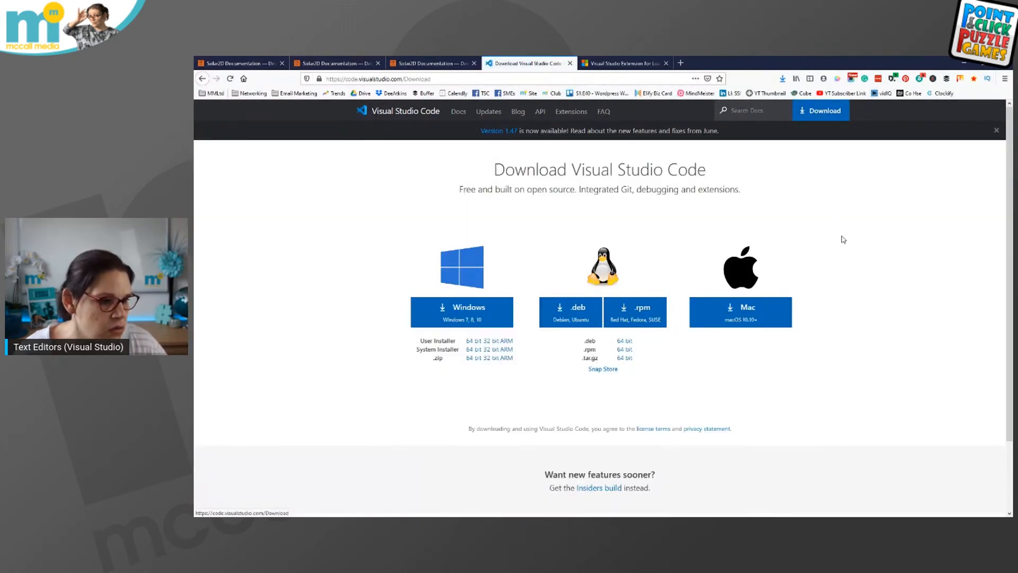
mouse_move(679, 329)
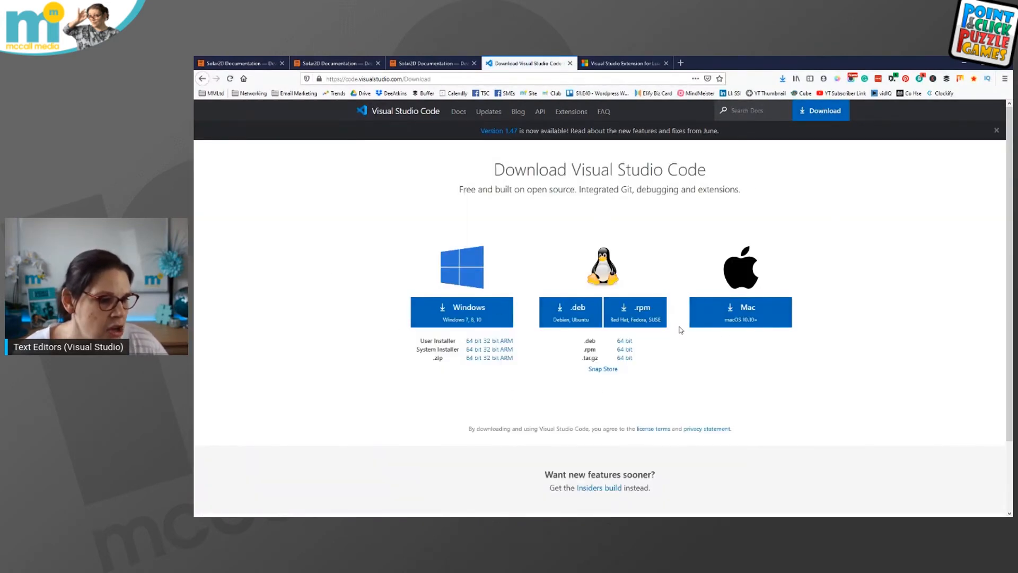
mouse_move(462, 316)
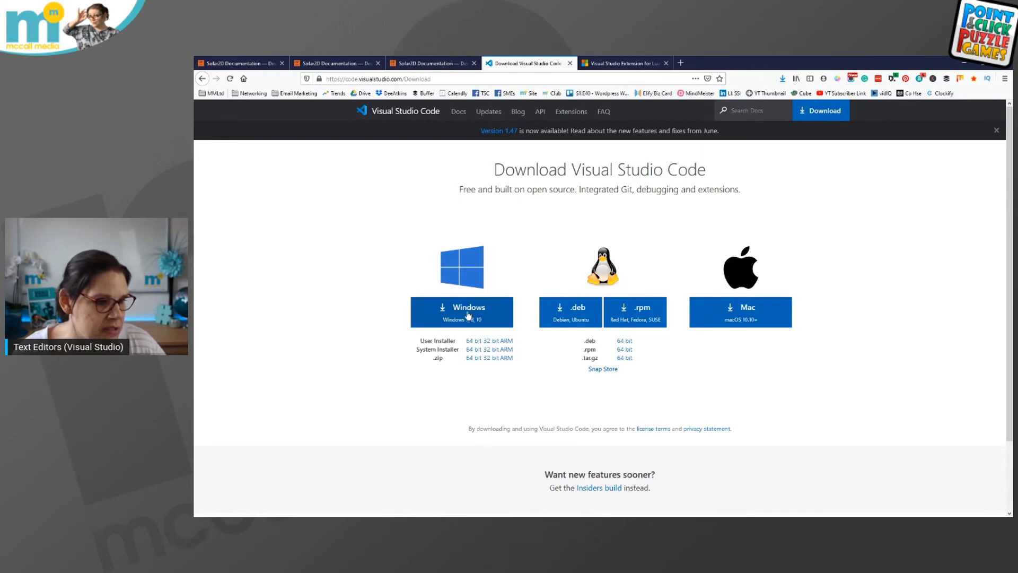
left_click(462, 312)
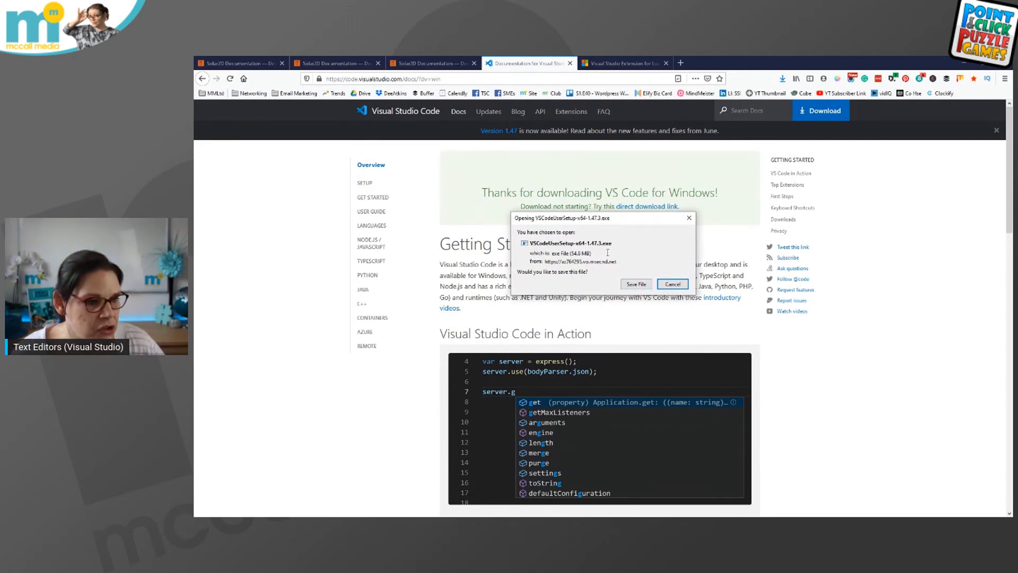
Save the VSCodeUserSetup installer file from the Opening dialog
left_click(672, 283)
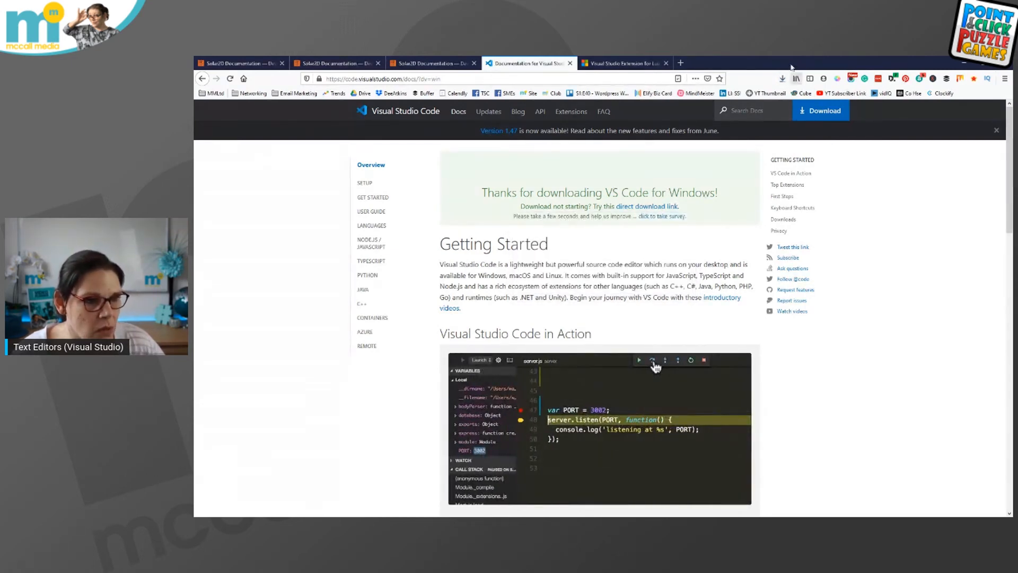
mouse_move(782, 78)
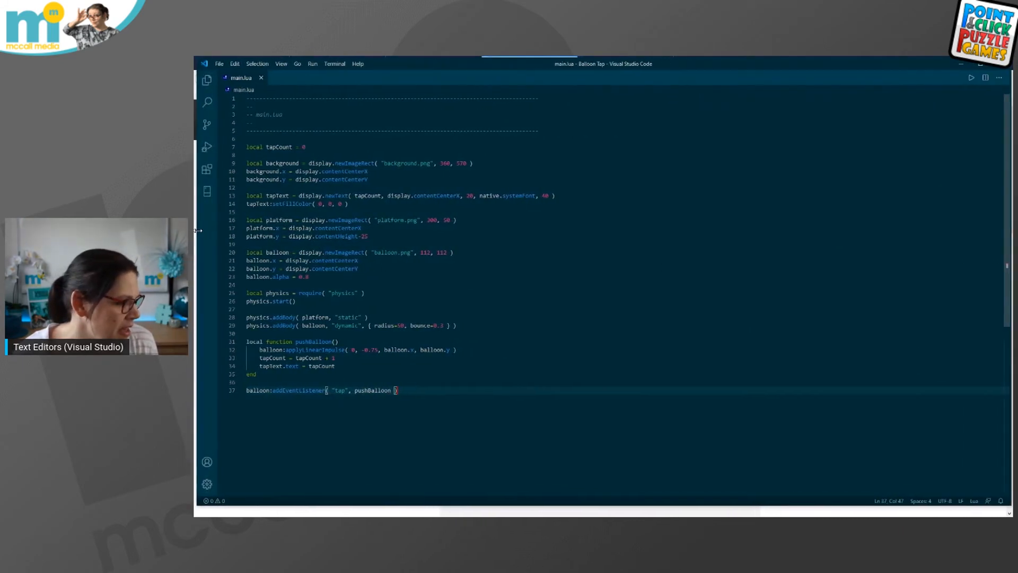
Browse the Selection menu, close it, and close the main.lua tab
left_click(255, 63)
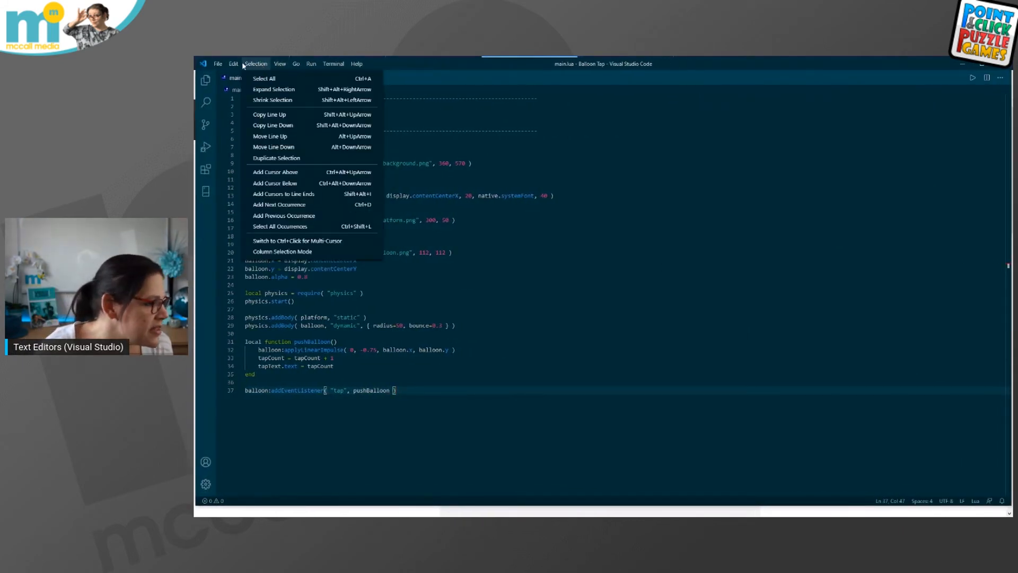
left_click(218, 64)
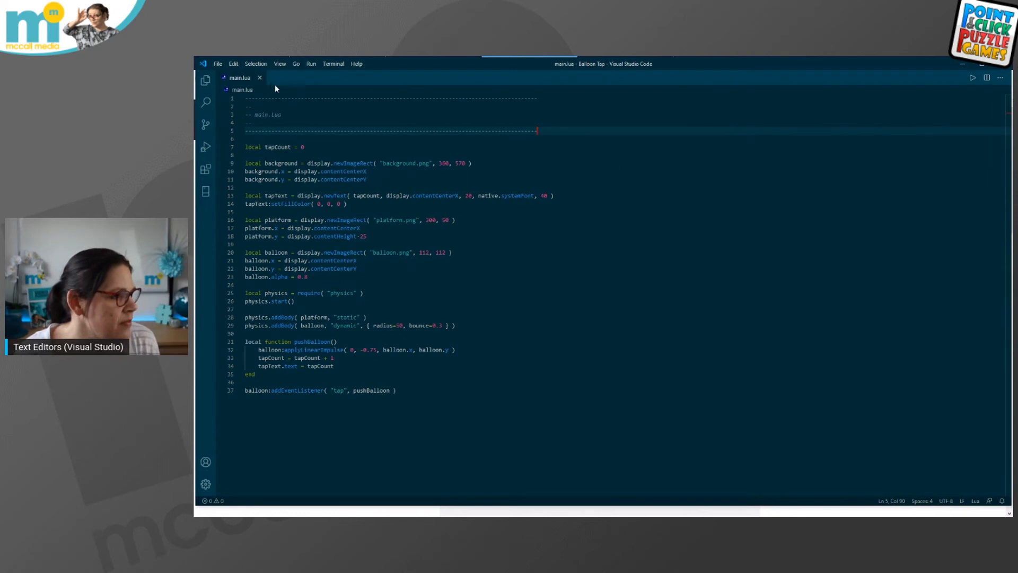
left_click(260, 77)
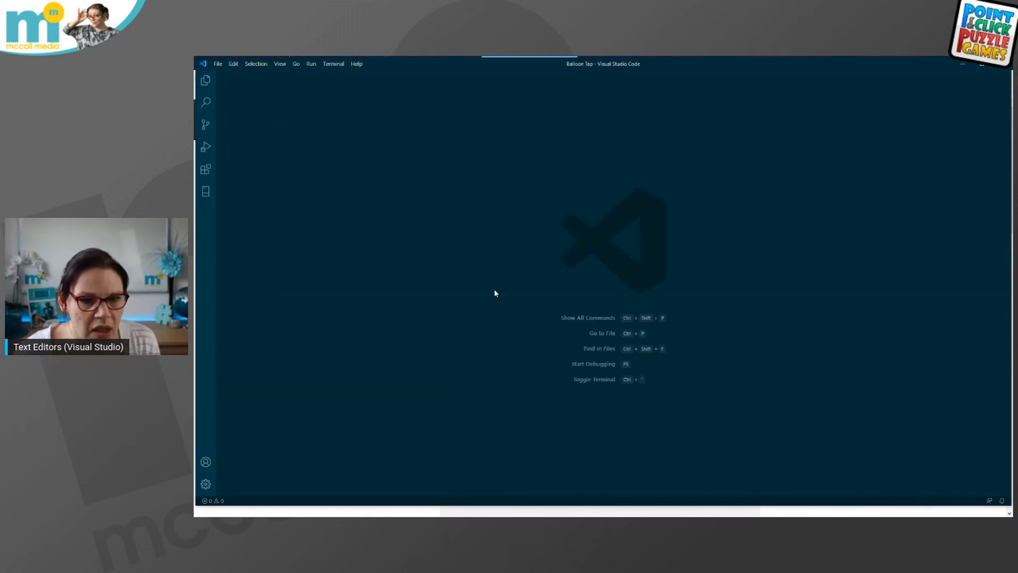
Open the Explorer sidebar listing main.lua, config.lua and images for Balloon Tap
left_click(205, 80)
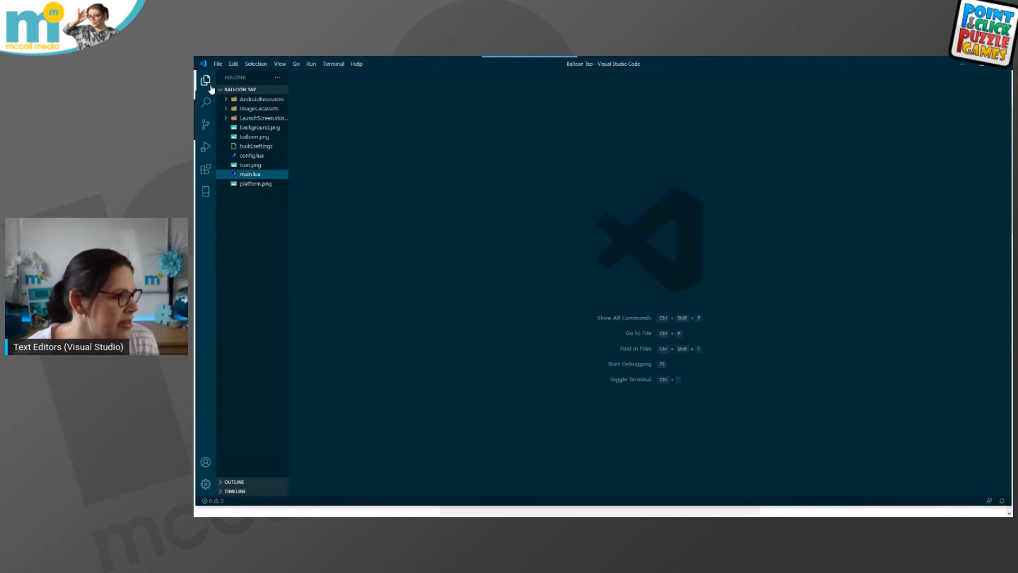
mouse_move(205, 79)
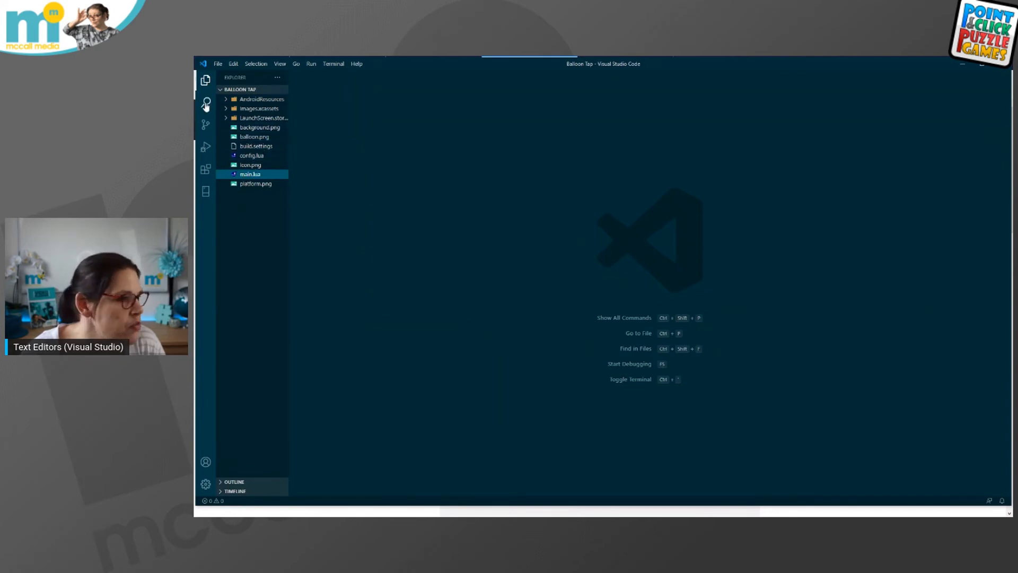
mouse_move(205, 146)
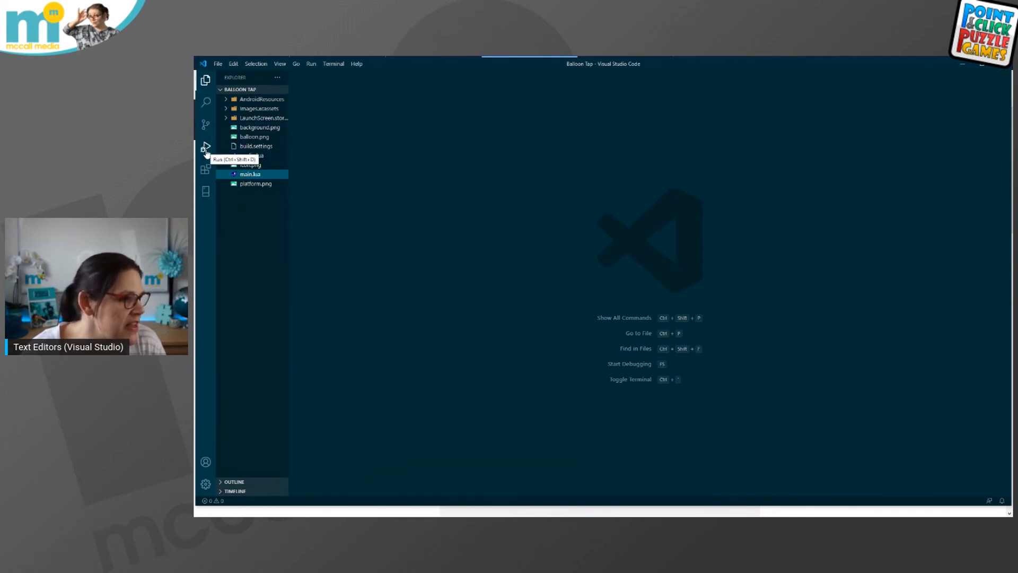
mouse_move(206, 190)
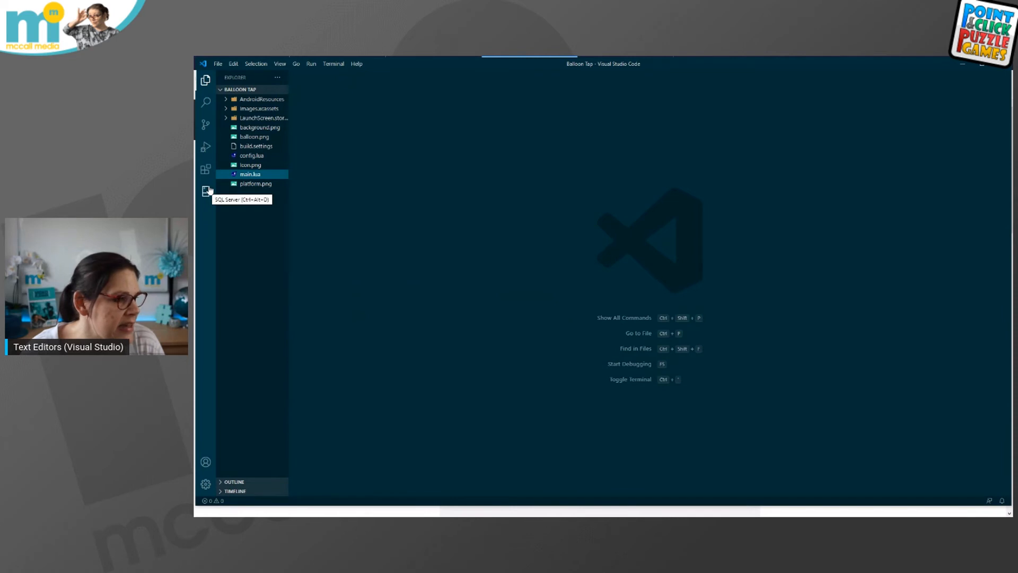
mouse_move(644, 318)
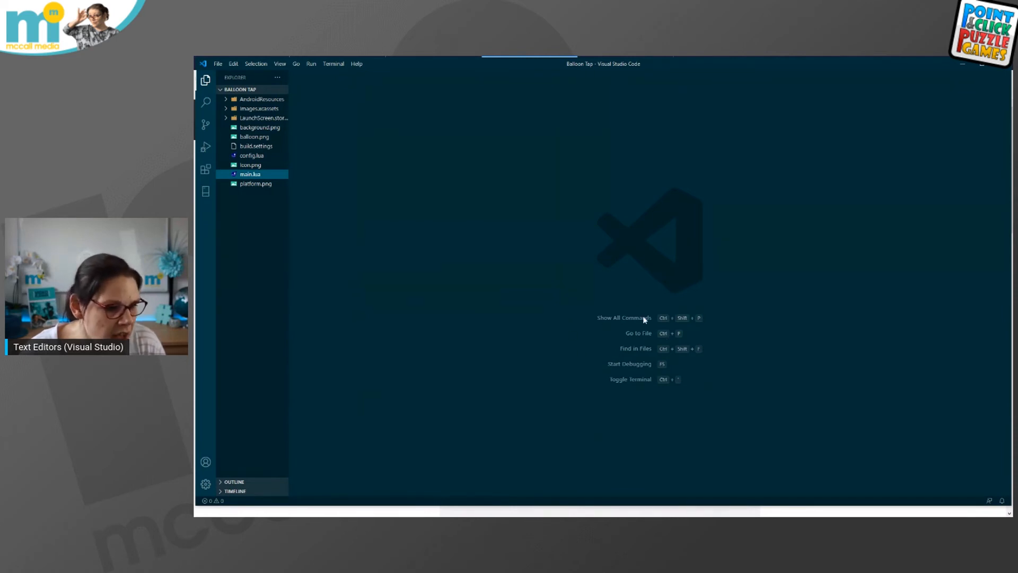
mouse_move(206, 485)
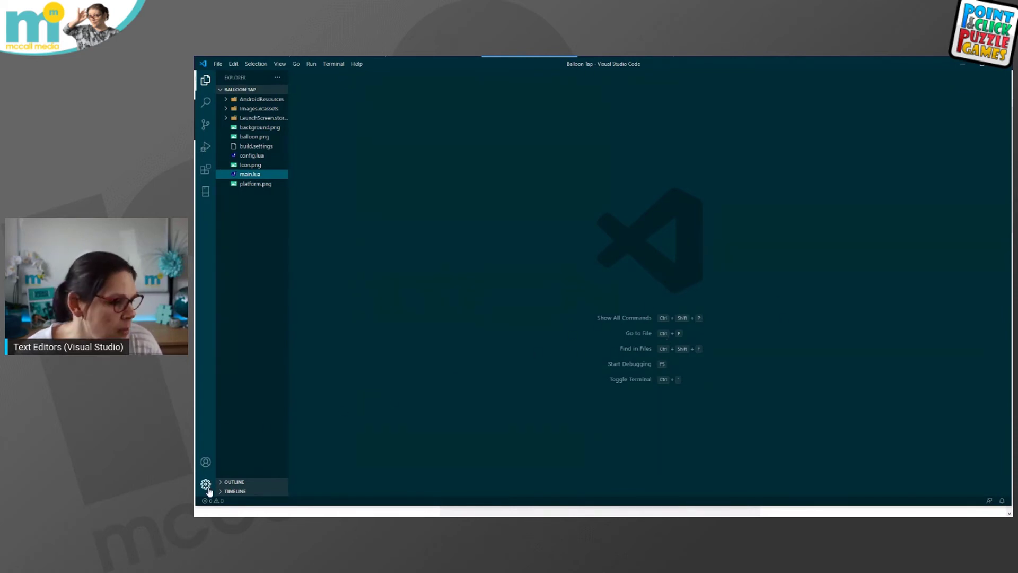
mouse_move(205, 486)
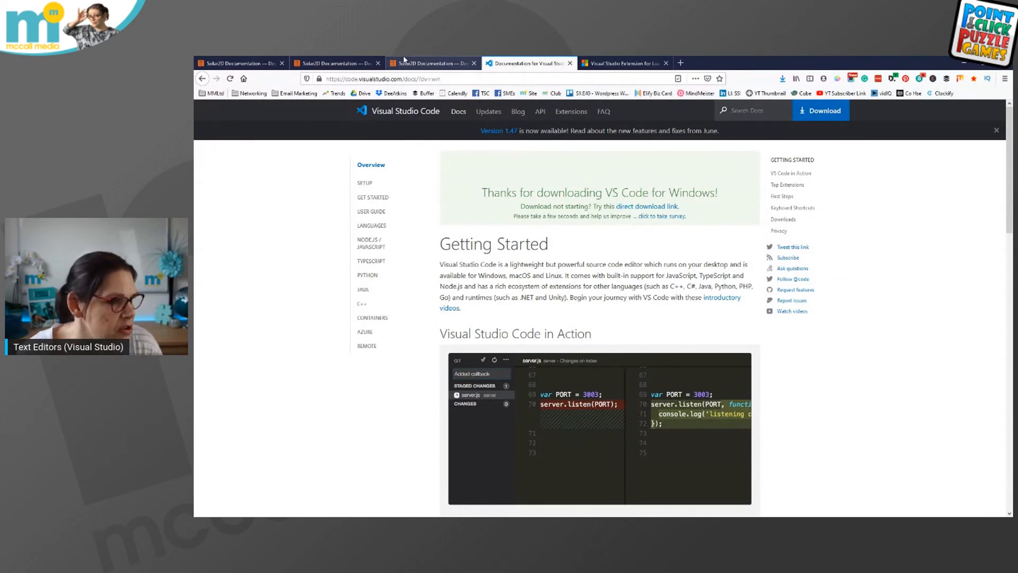
Check Solar2D's editor recommendations, then return to the Visual Studio Extension for Lua page
left_click(623, 63)
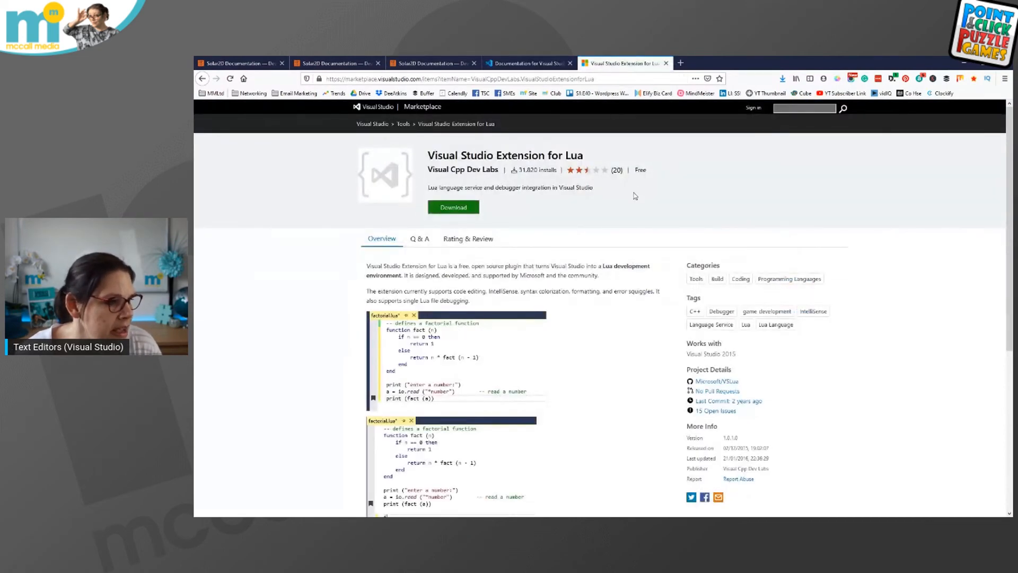
left_click(431, 64)
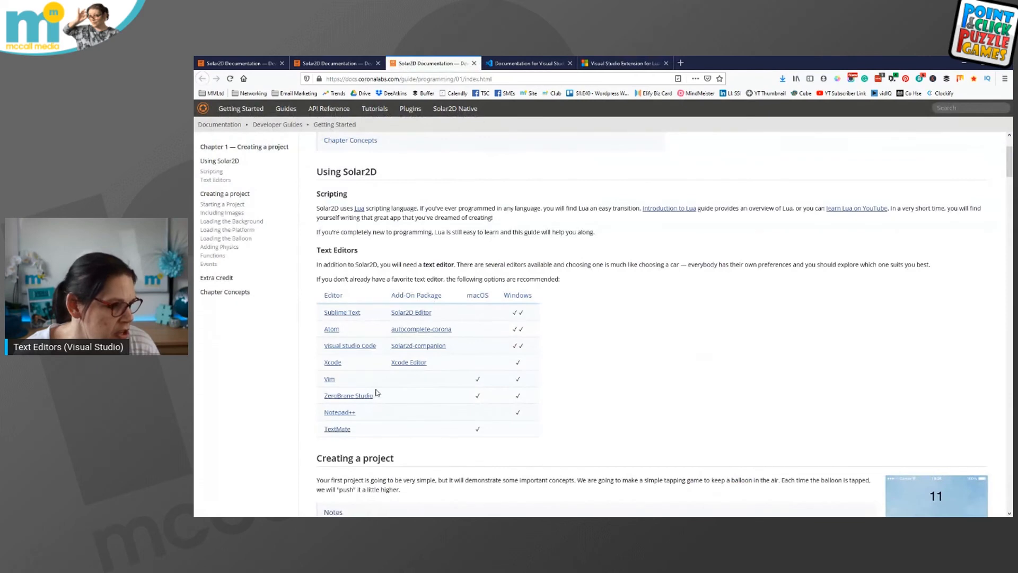
mouse_move(418, 344)
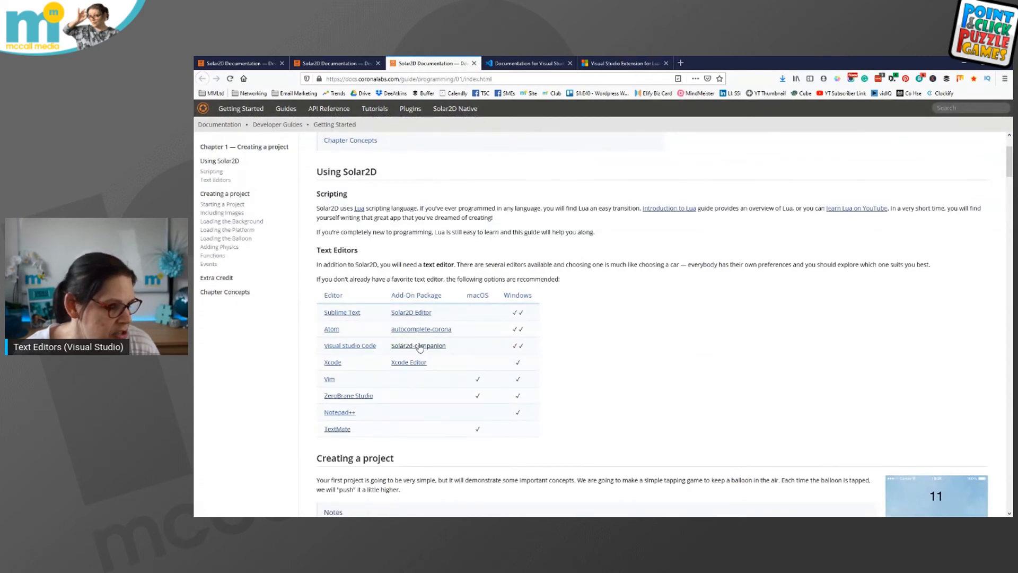
left_click(624, 63)
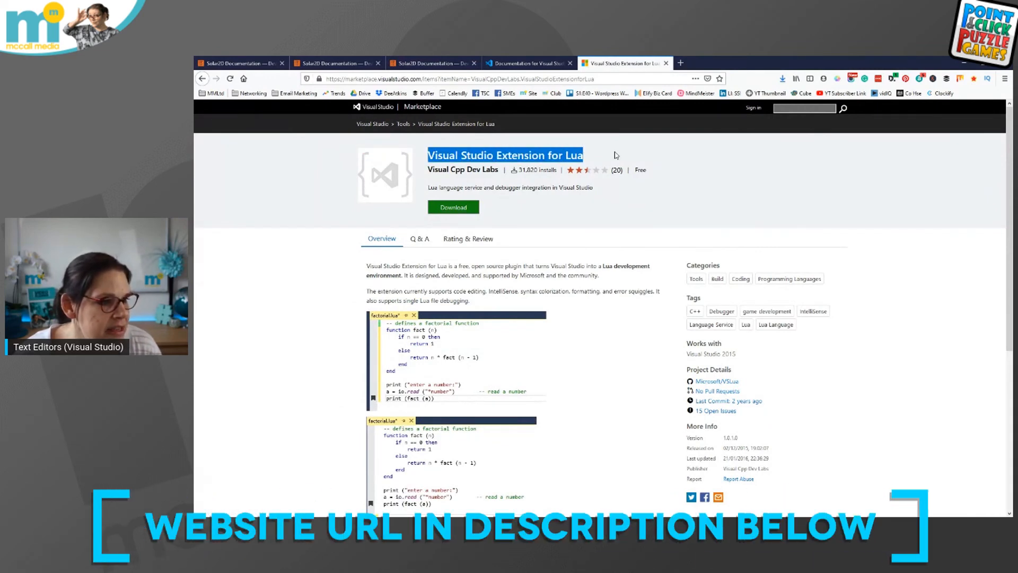
mouse_move(937, 182)
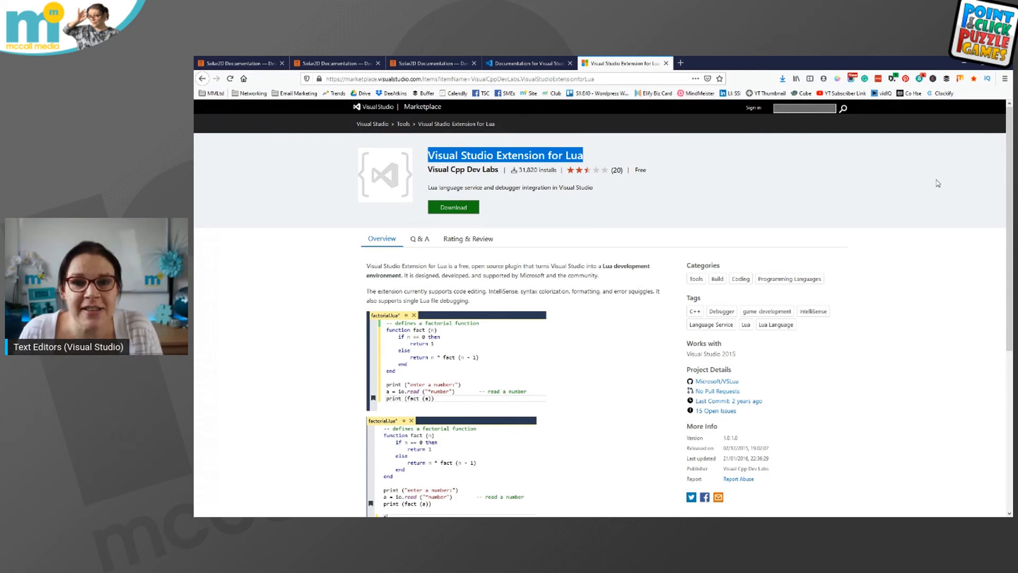
mouse_move(940, 123)
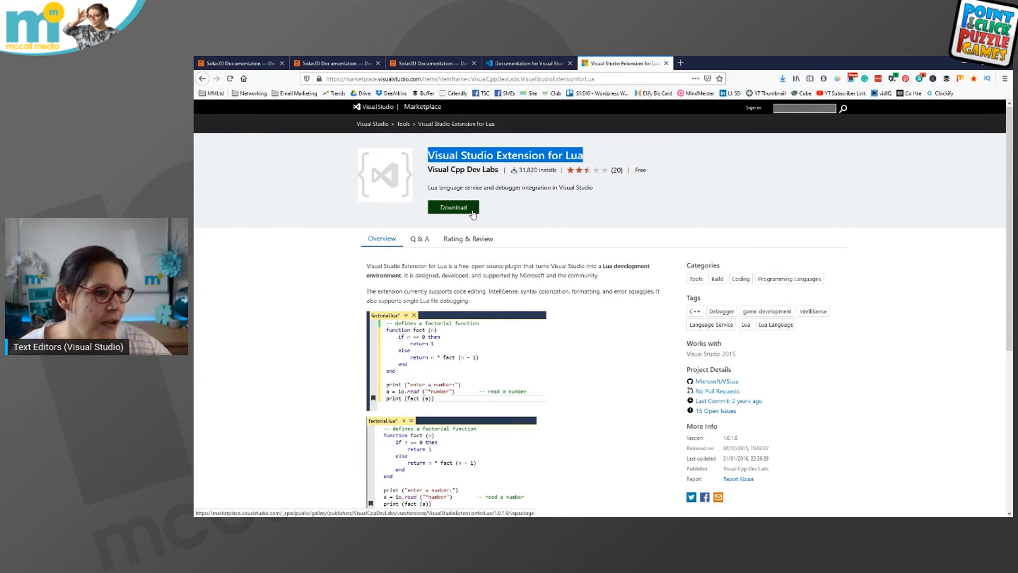
Download the Visual Studio Extension for Lua and save the file
left_click(452, 207)
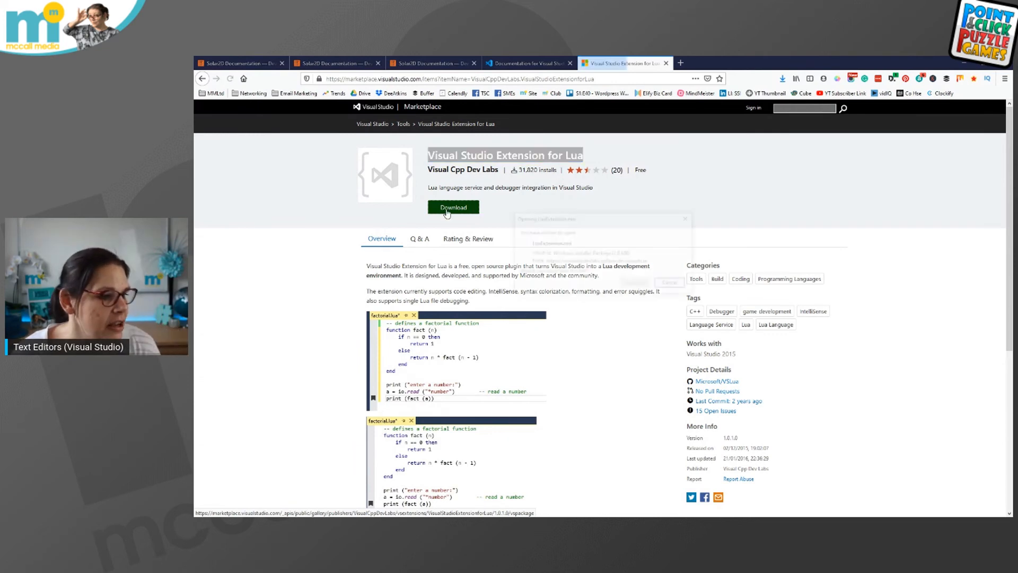
left_click(453, 207)
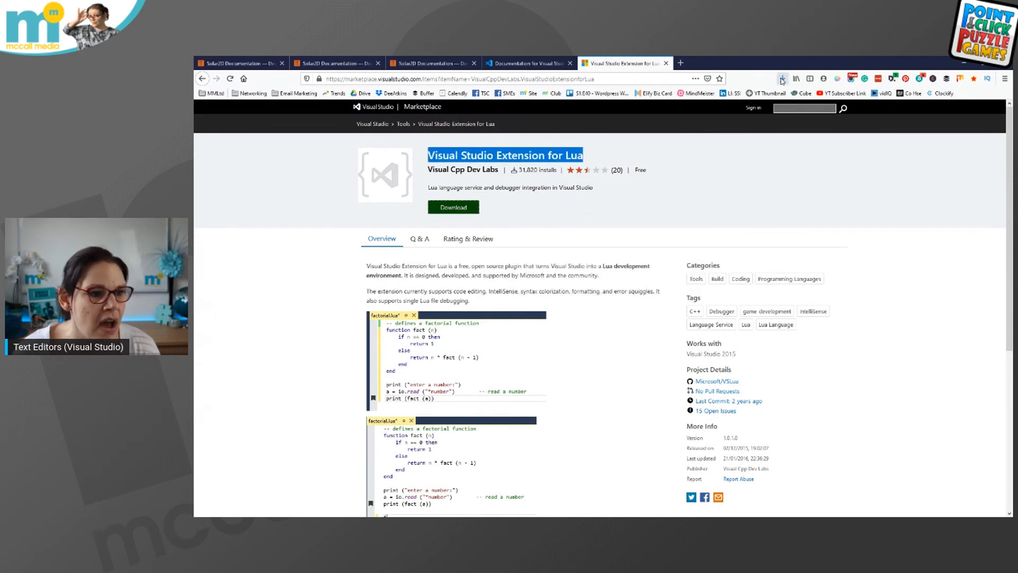
Show LuaExtension.msi and the VS Code installer in Downloads, selecting VSCodeUserSetup
left_click(782, 78)
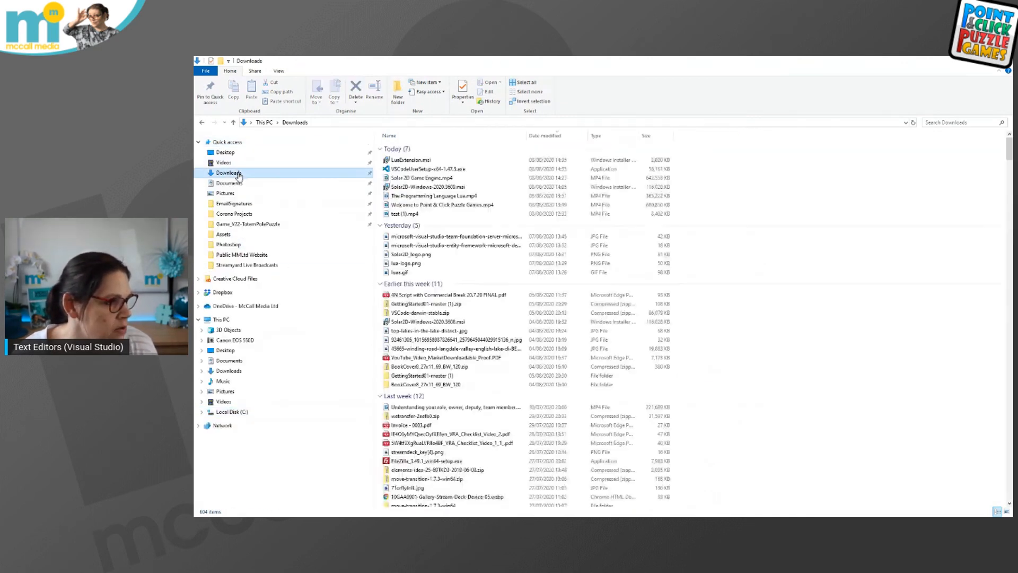
mouse_move(428, 169)
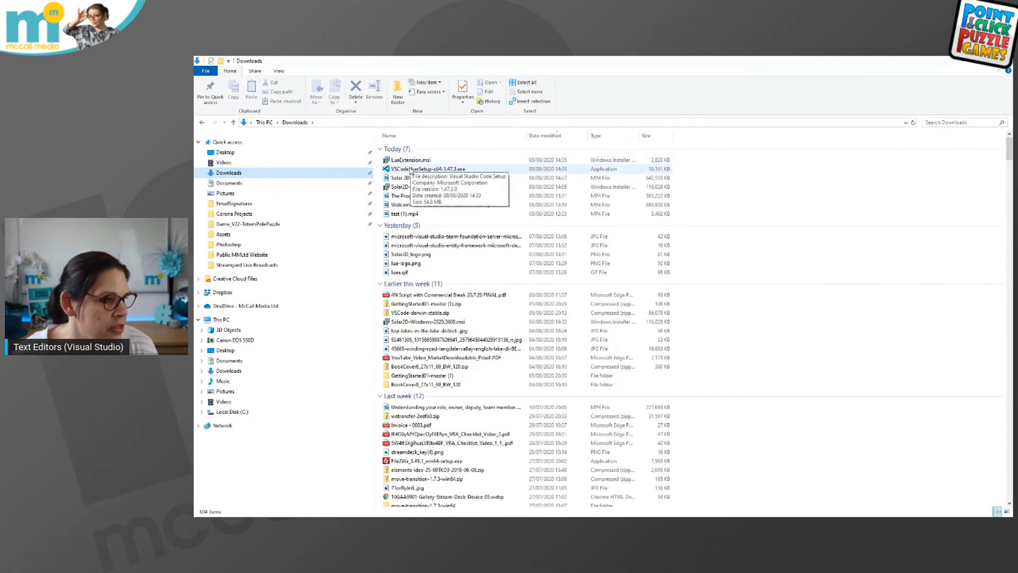
left_click(431, 169)
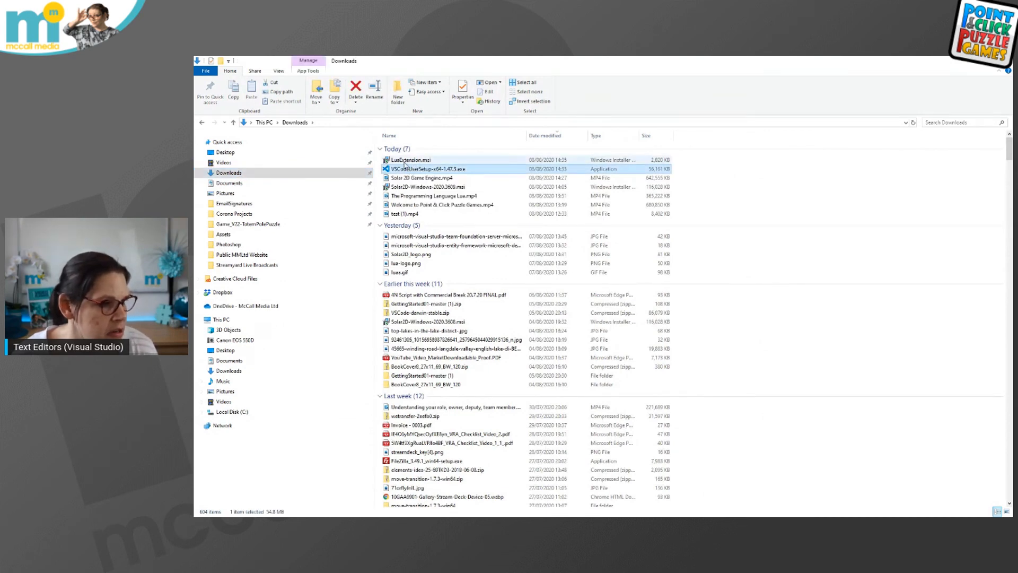